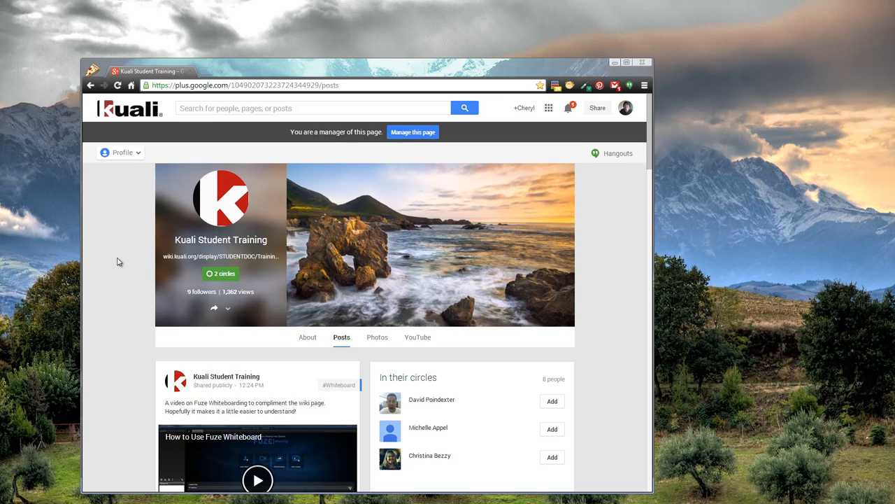
Leave the Kuali Student Training page for the Google+ Hangouts section via the navigation list.
click(120, 152)
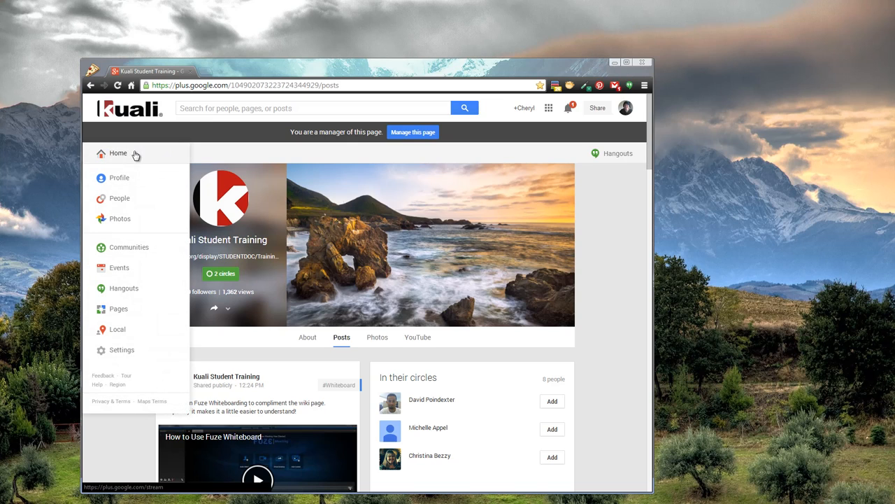
click(118, 153)
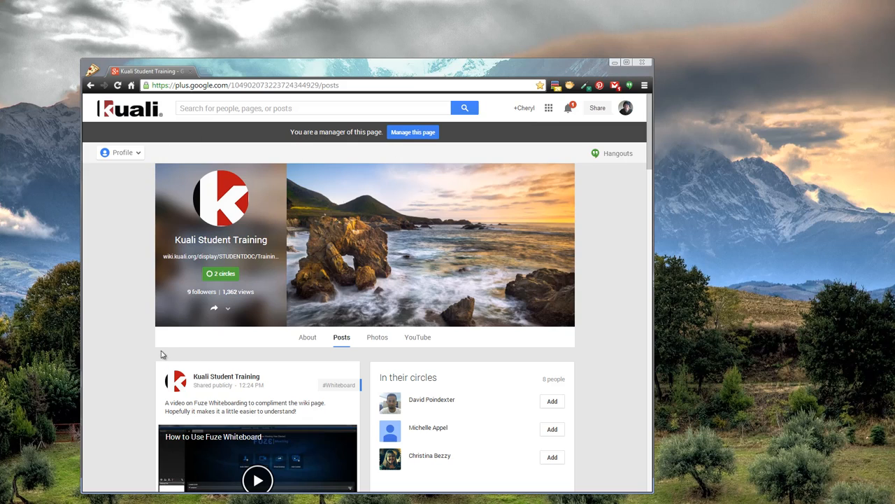
mouse_move(644, 354)
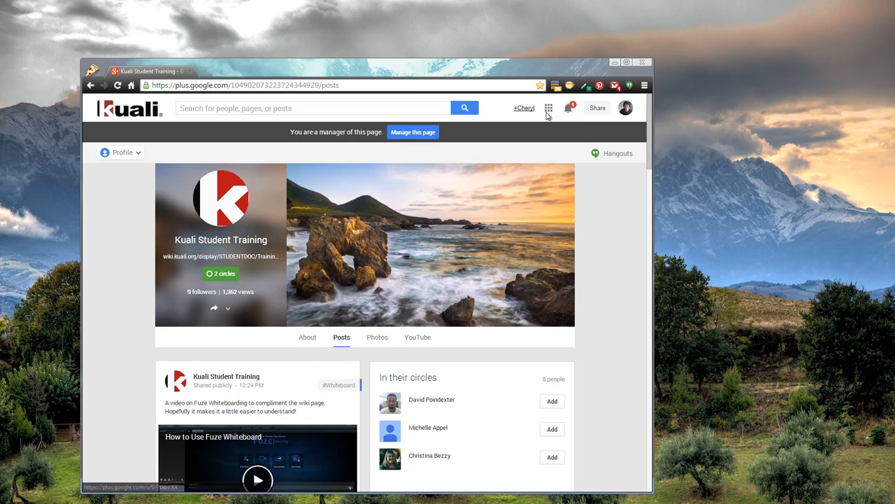
click(122, 152)
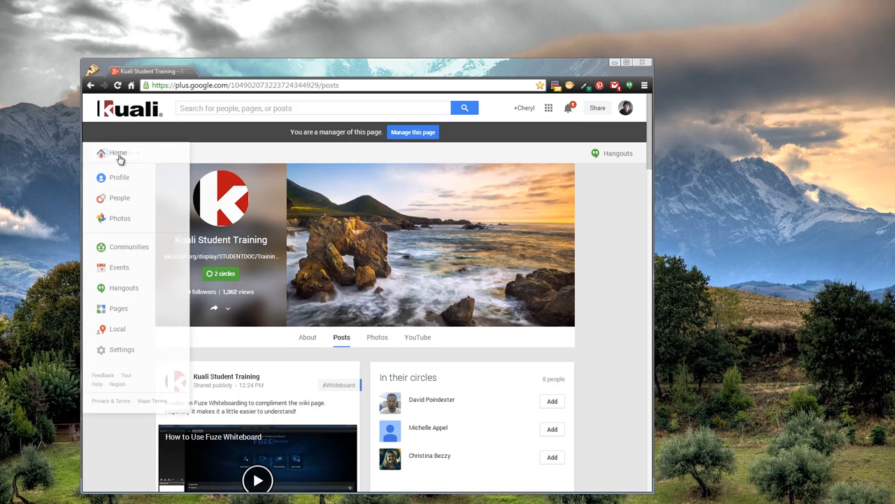
mouse_move(124, 288)
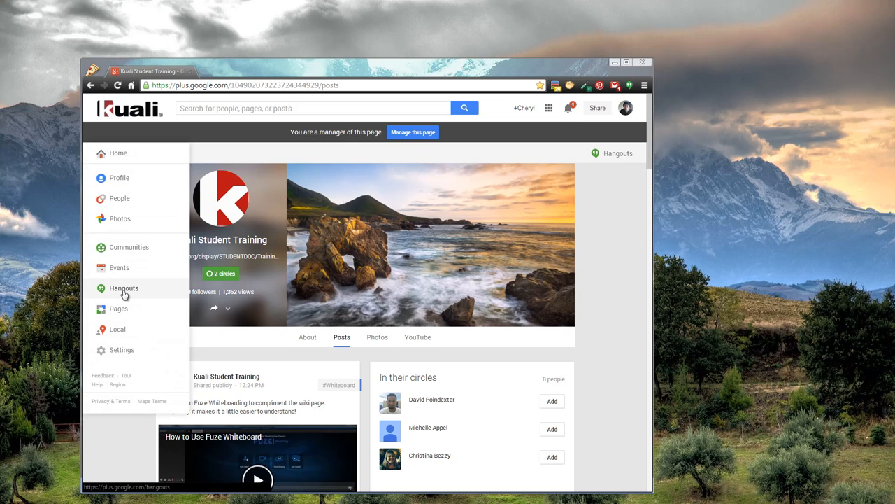
click(119, 177)
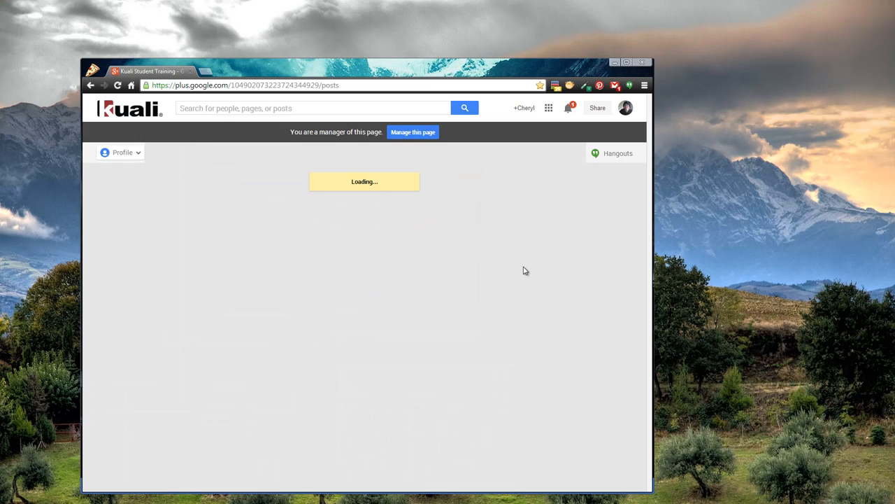
Launch a new video hangout from the Live conversations video icon.
click(617, 153)
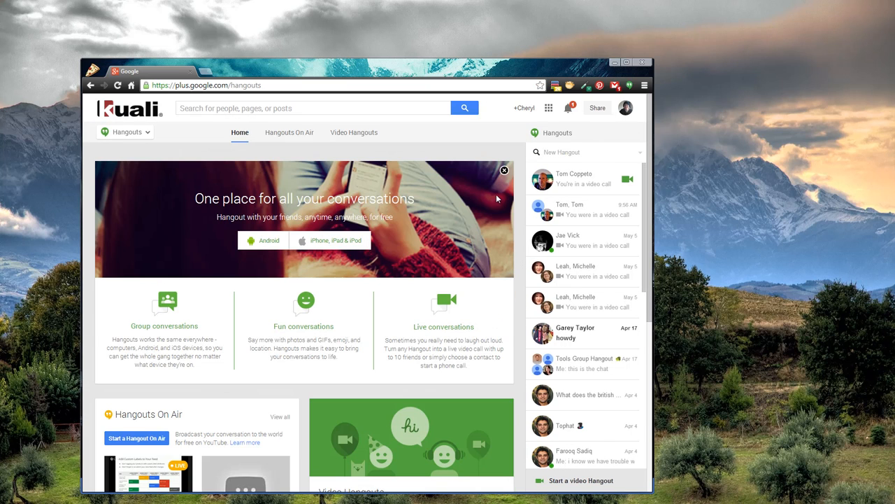
mouse_move(455, 310)
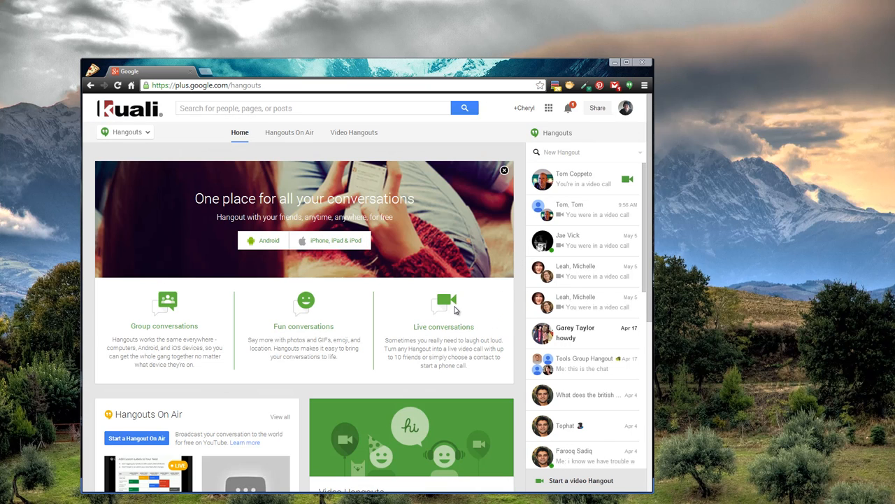
click(353, 132)
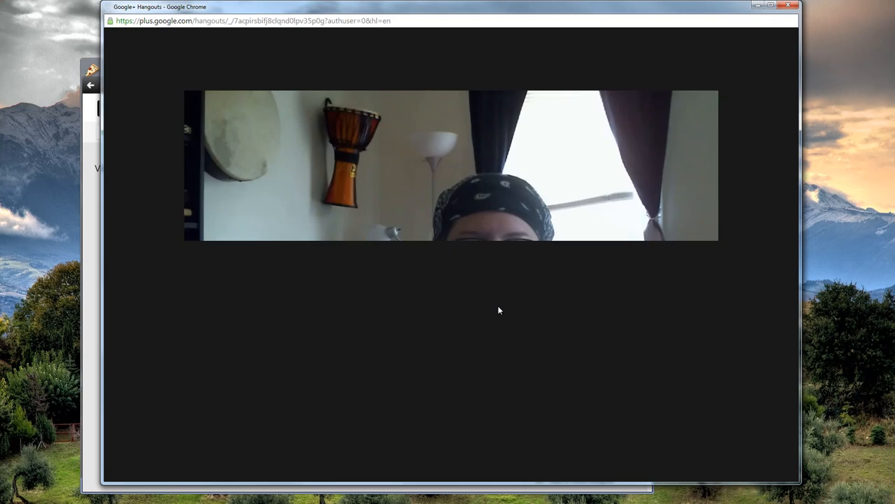
Select the shareable call link, then cancel the invite dialog without inviting anyone.
click(451, 441)
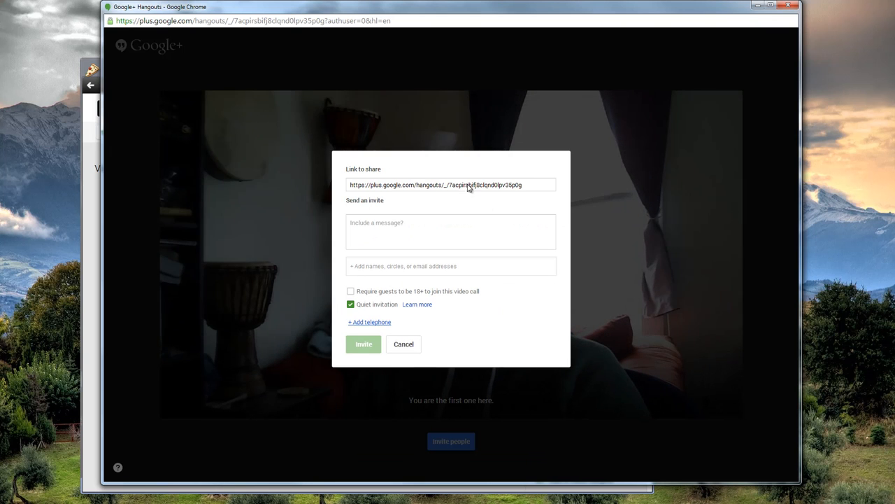
mouse_move(511, 187)
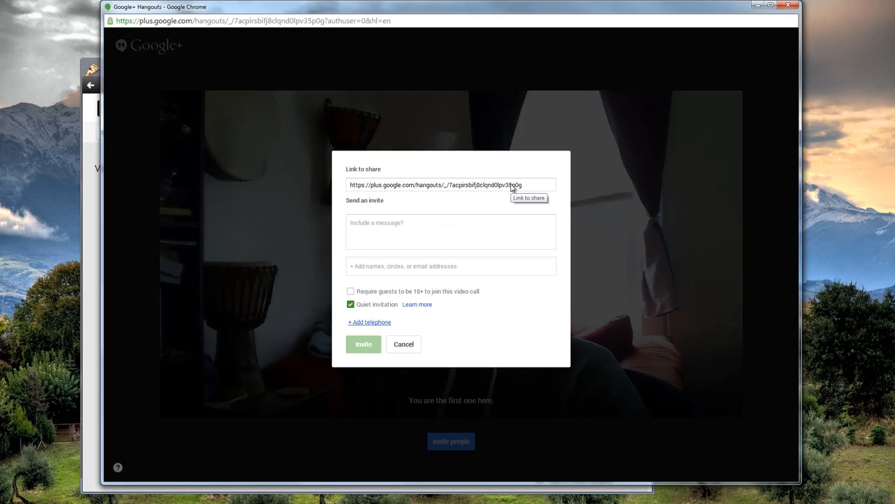
mouse_move(396, 281)
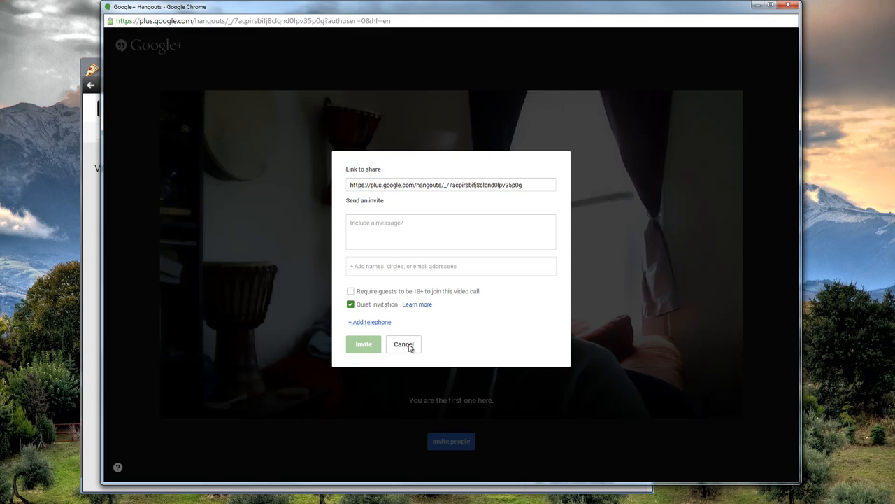
click(403, 344)
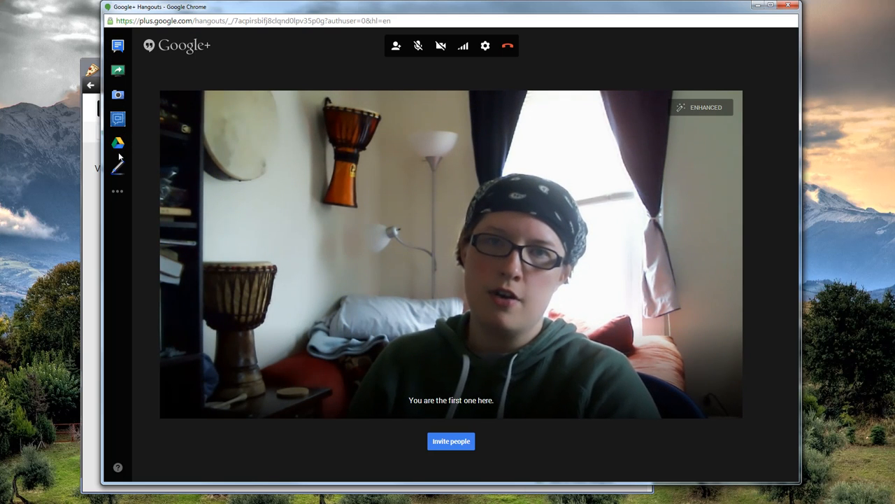
mouse_move(118, 142)
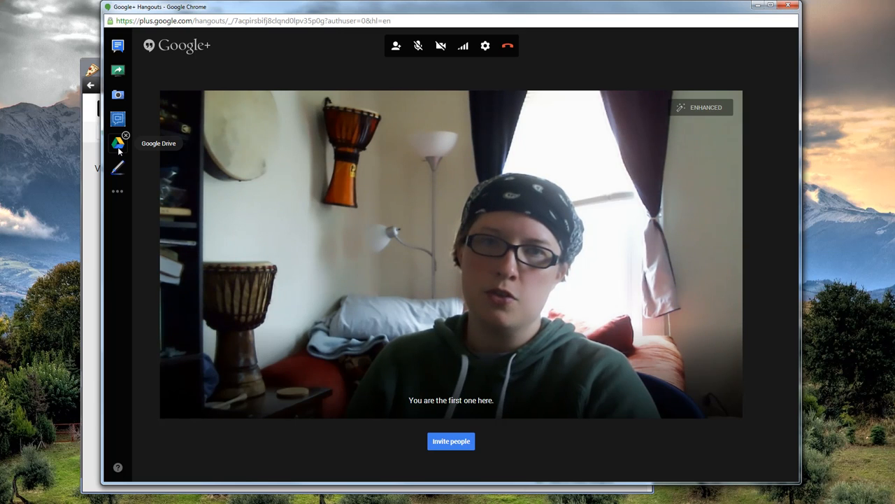
Open the Google Drive app from the hangout's left sidebar.
click(118, 143)
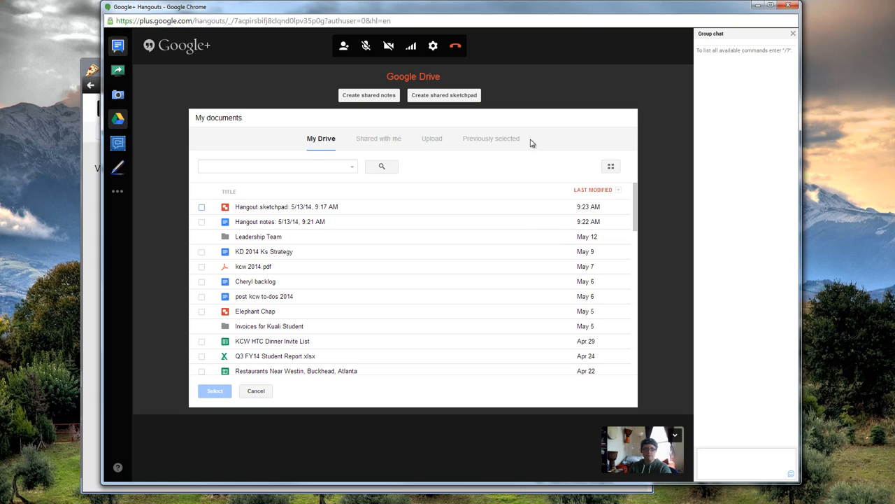
mouse_move(444, 95)
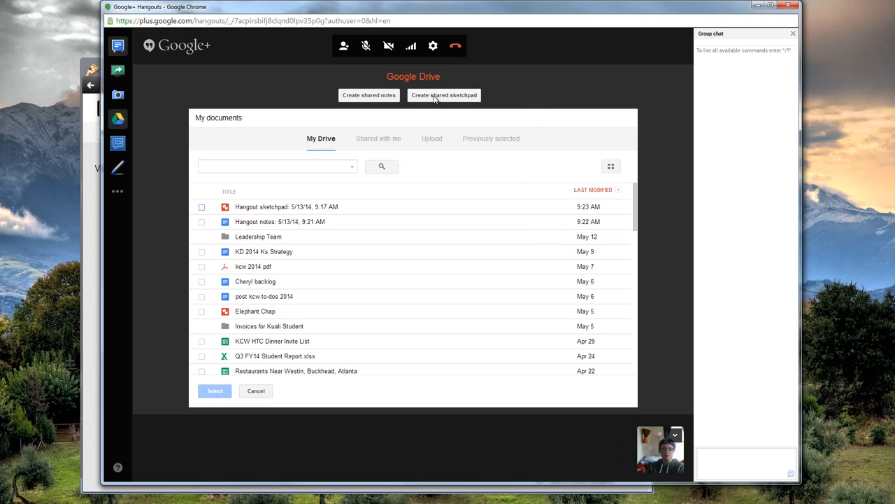
mouse_move(443, 95)
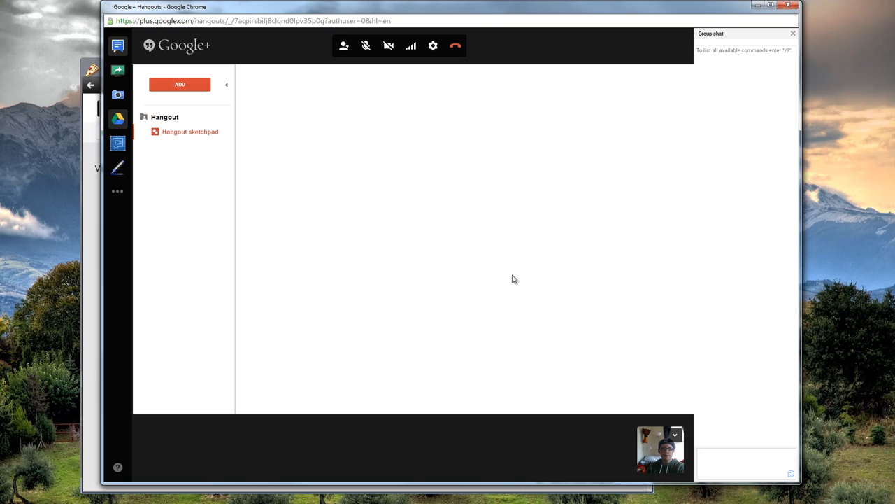
Open the new shared sketchpad and show the Research tool panel beside it.
click(189, 131)
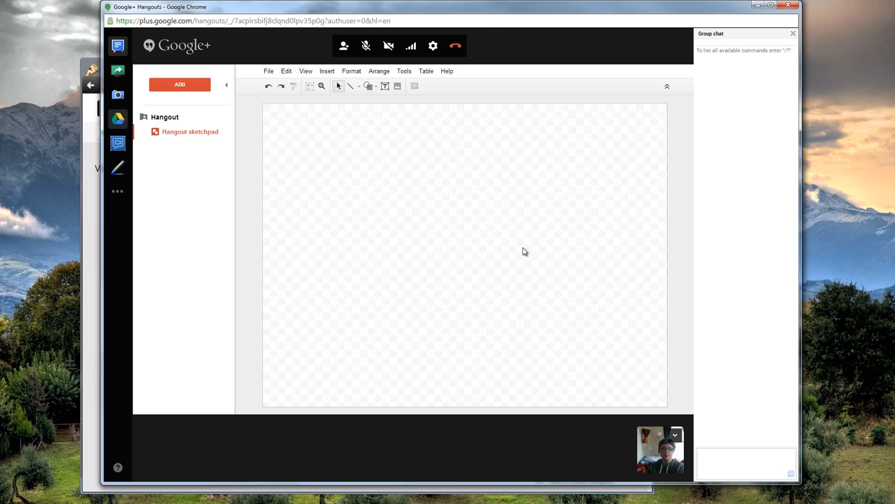
click(404, 71)
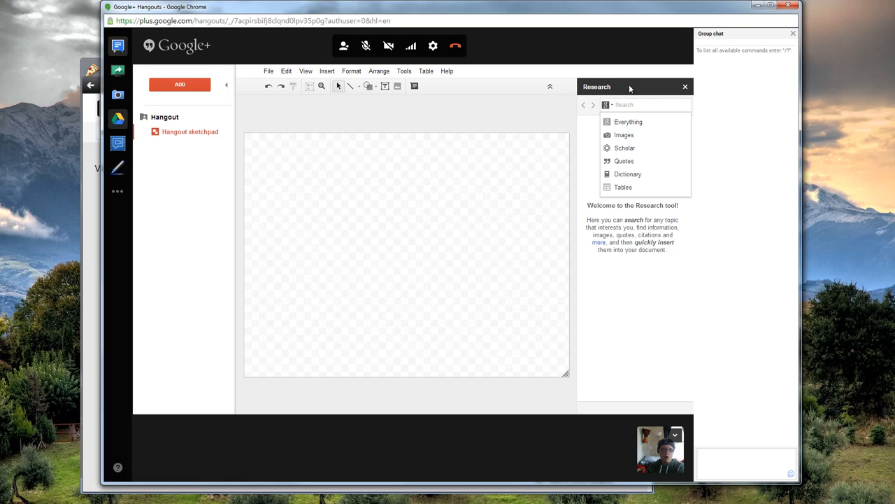
Image-search 'elephant' in Research and place the photo at the sketchpad's upper left.
click(624, 135)
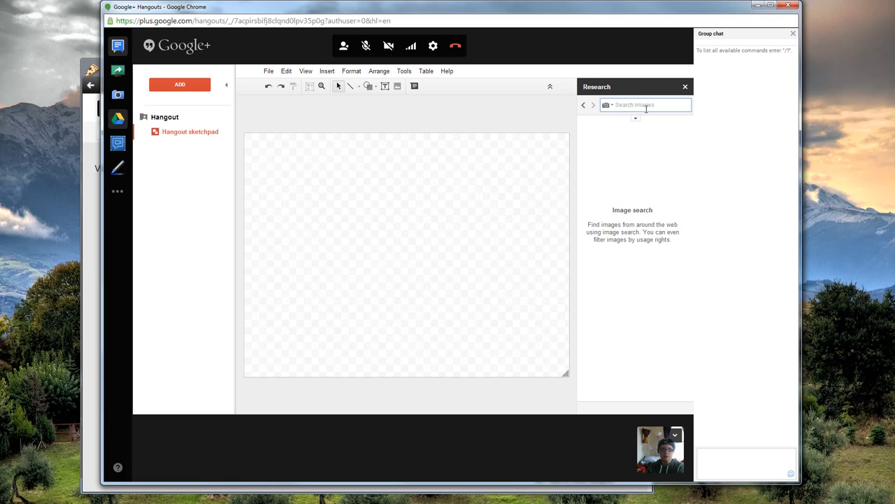
text(elephant)
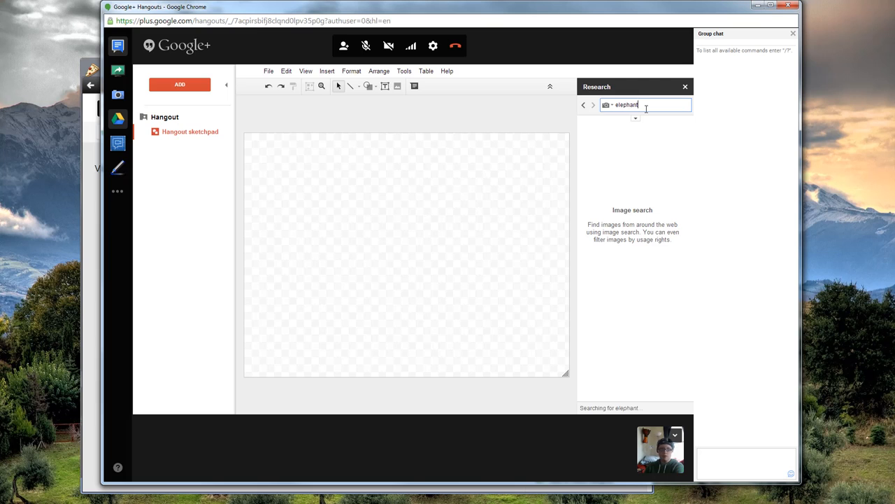
key(enter)
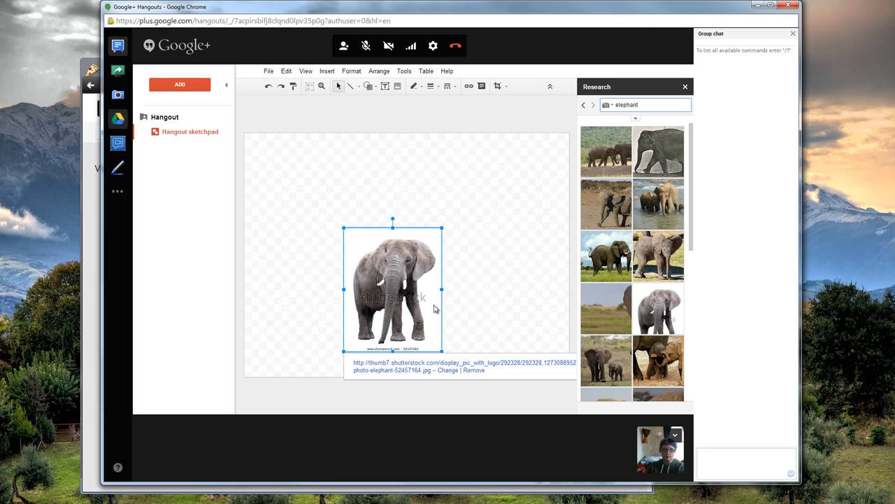
drag(392, 289, 296, 203)
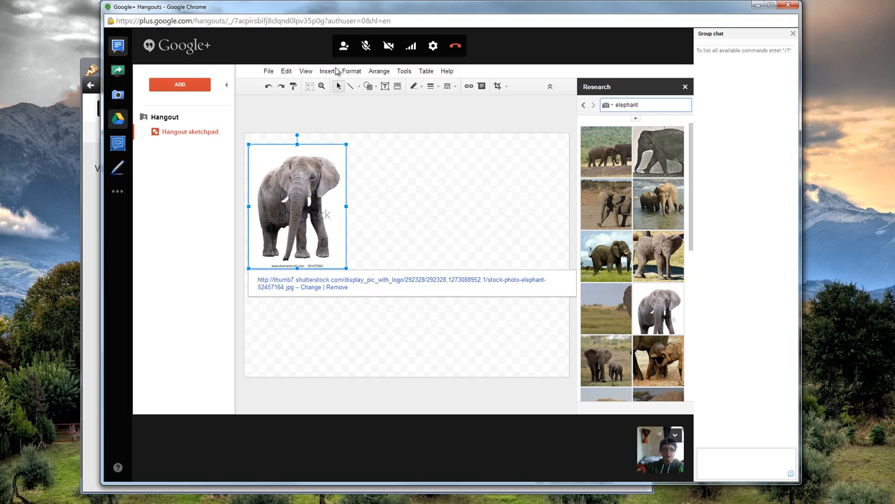
click(369, 86)
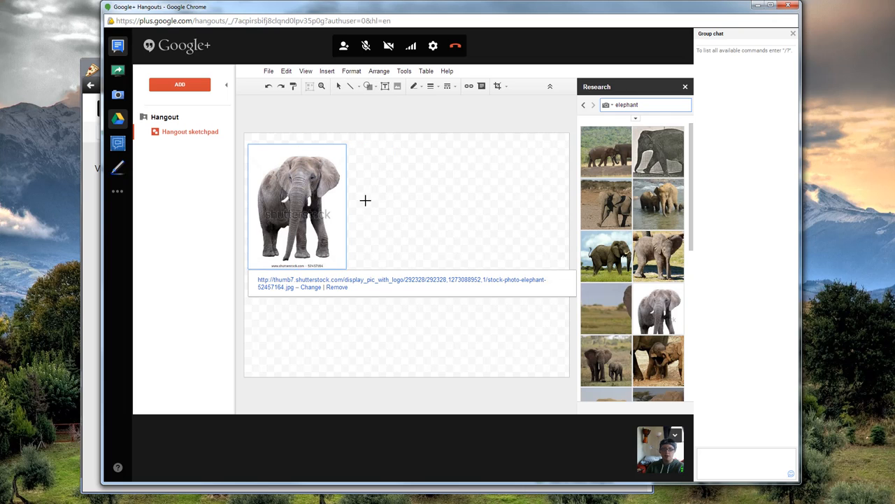
Add a 'Hey Buddy!' callout right of the elephant, raise it, and connect them with a line.
drag(369, 166, 433, 208)
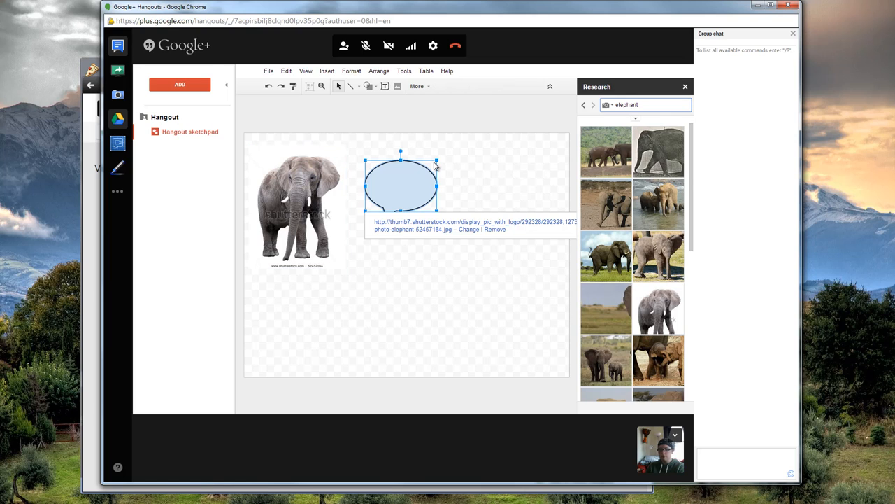
text(Hey Buddy!)
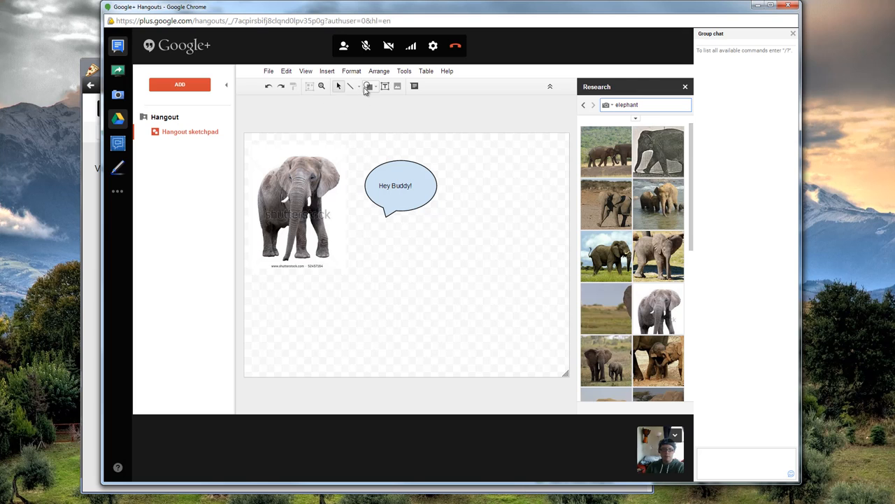
click(357, 86)
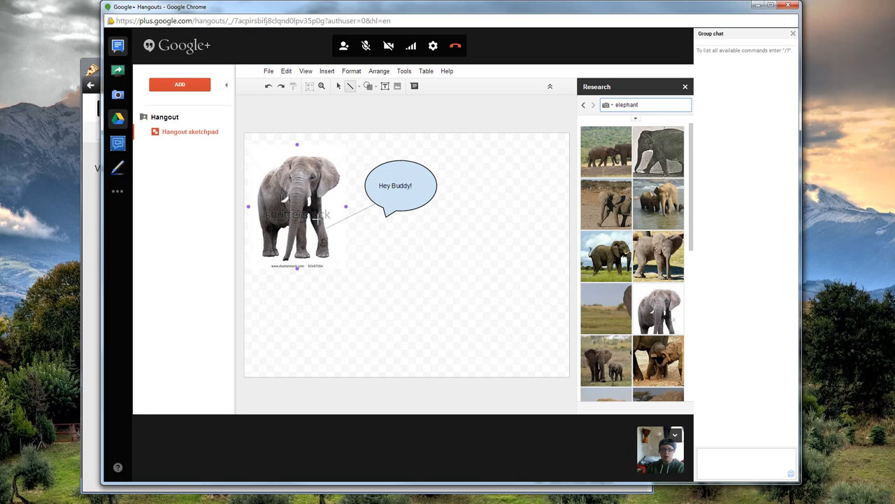
click(361, 203)
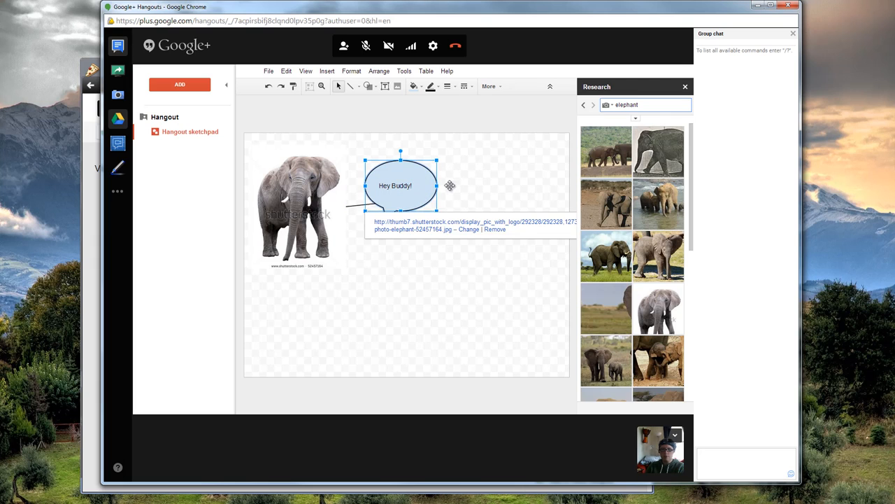
drag(401, 186, 458, 158)
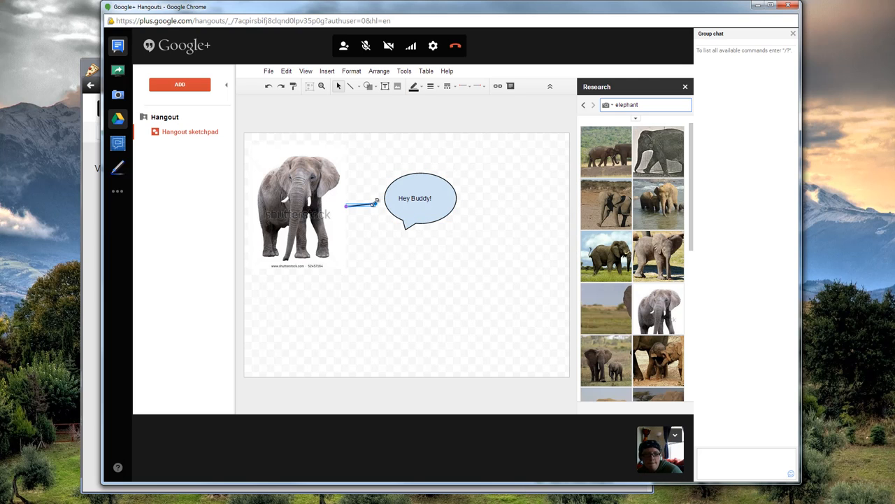
click(420, 198)
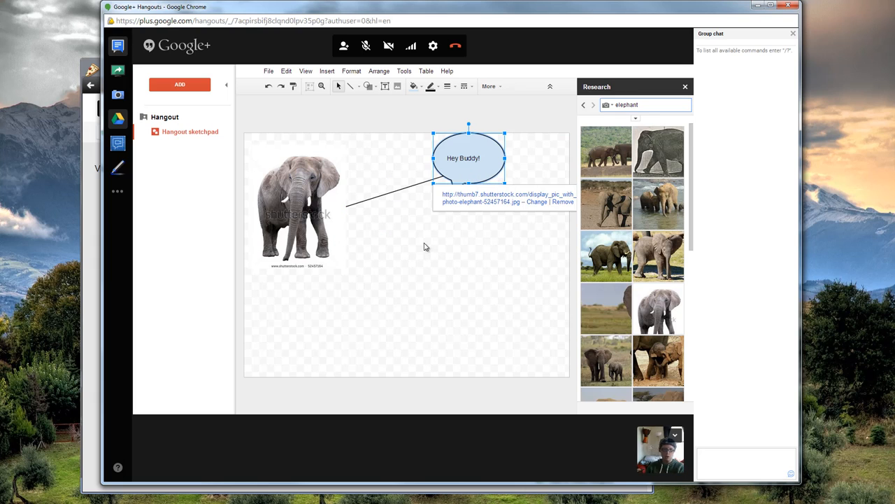
mouse_move(412, 175)
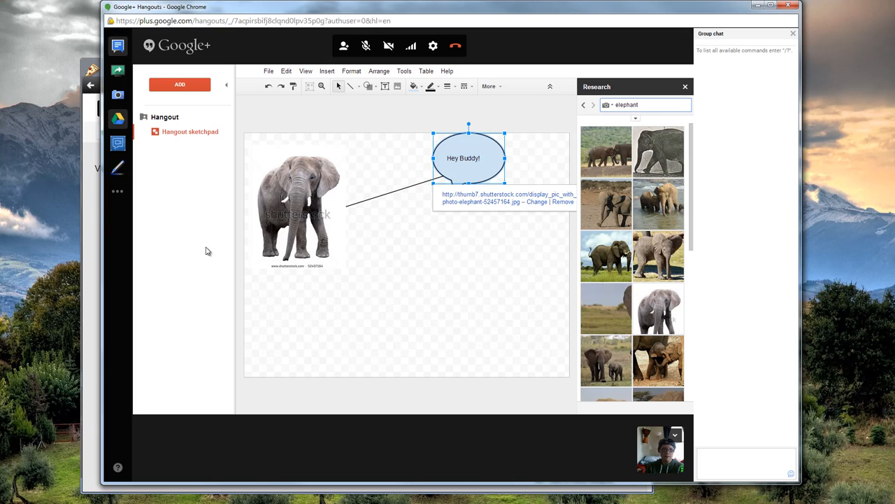
mouse_move(434, 262)
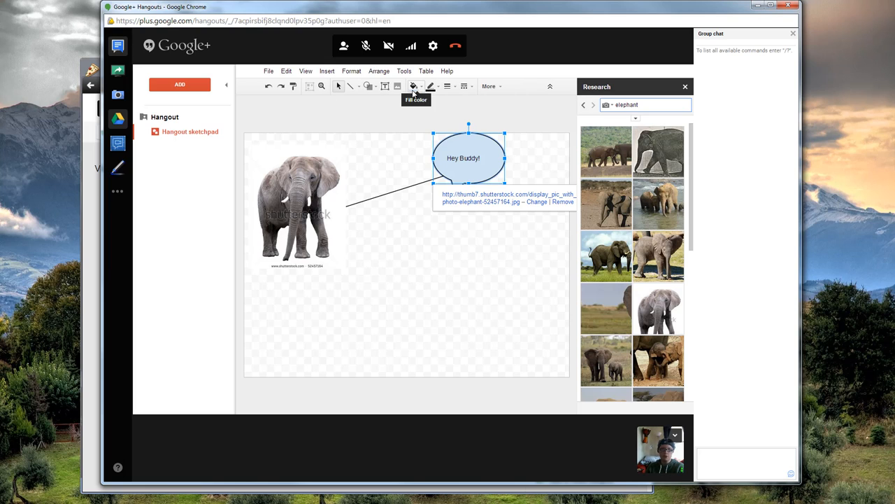
Change the Hey Buddy! callout's fill colour to light green.
click(413, 86)
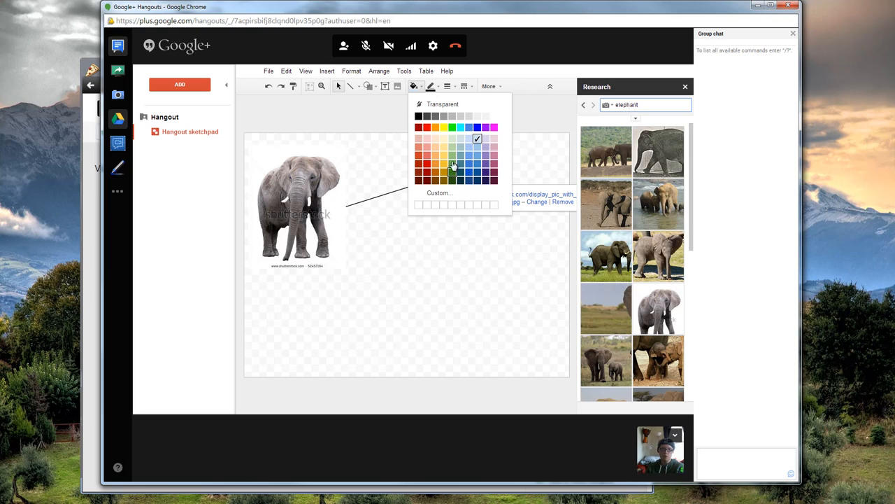
click(444, 170)
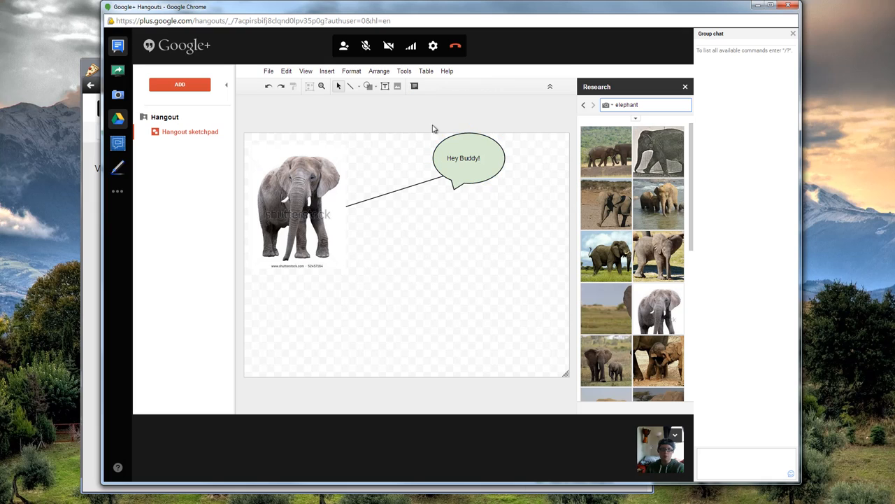
mouse_move(529, 329)
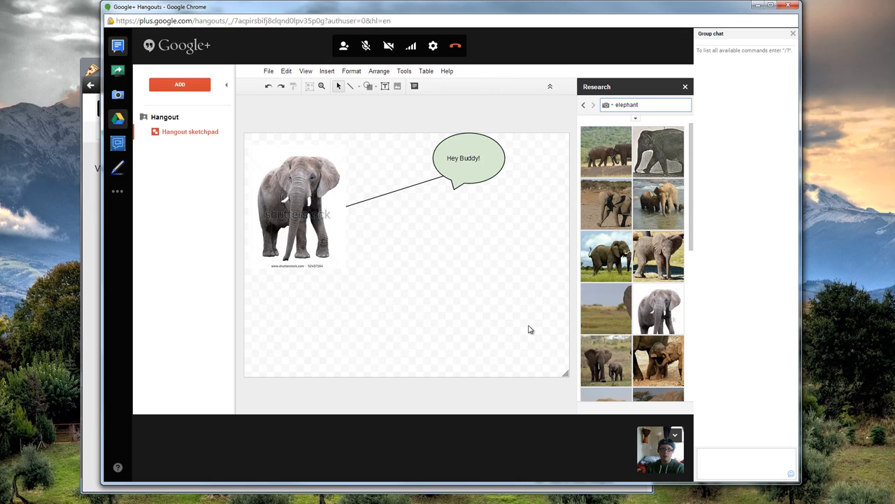
mouse_move(513, 300)
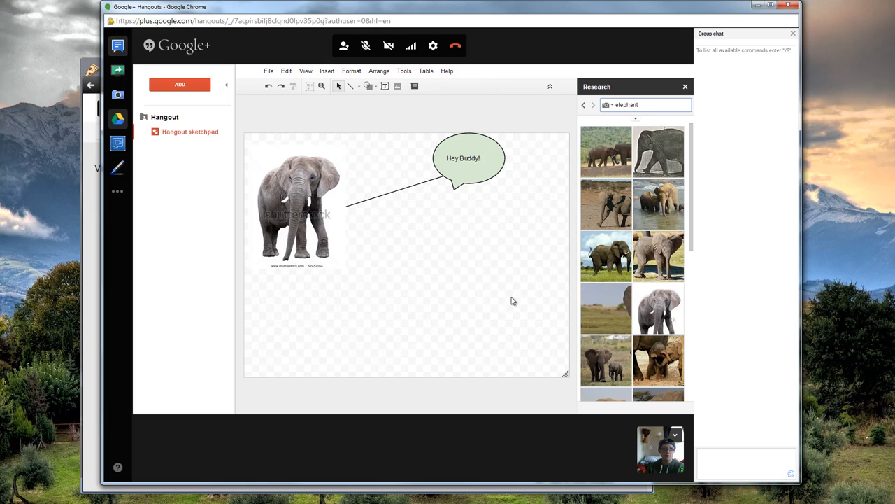
mouse_move(439, 299)
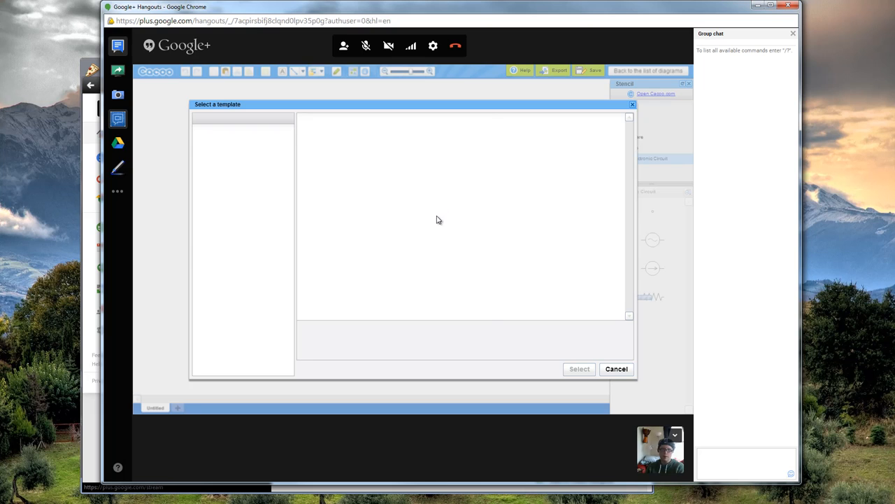
Apply the Business 'Venn diagram 2' template with Blogs, SNS and Email circles.
click(216, 131)
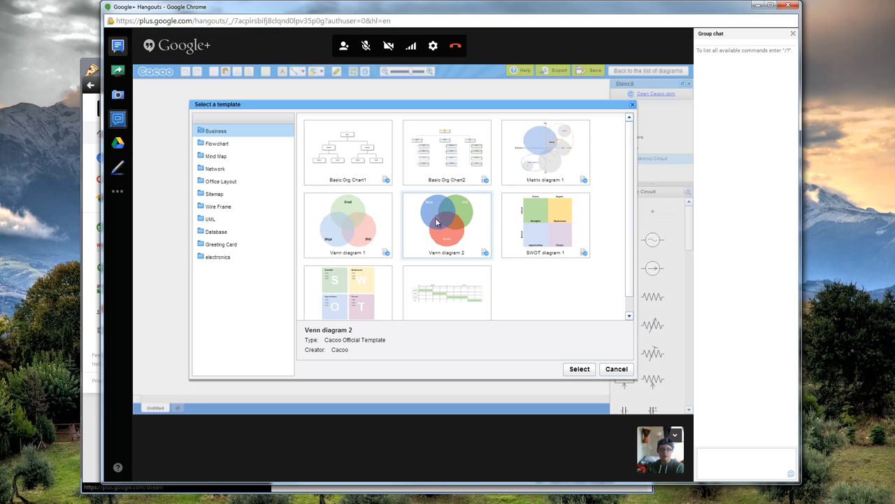
click(579, 369)
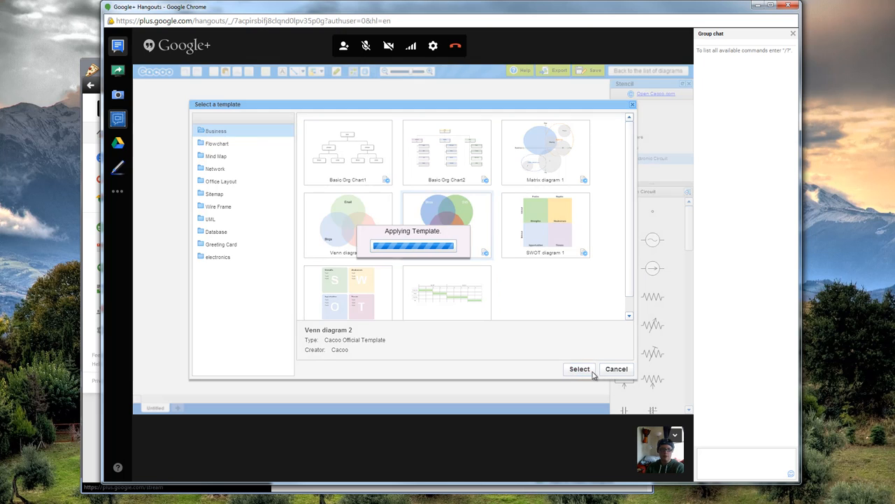
click(579, 369)
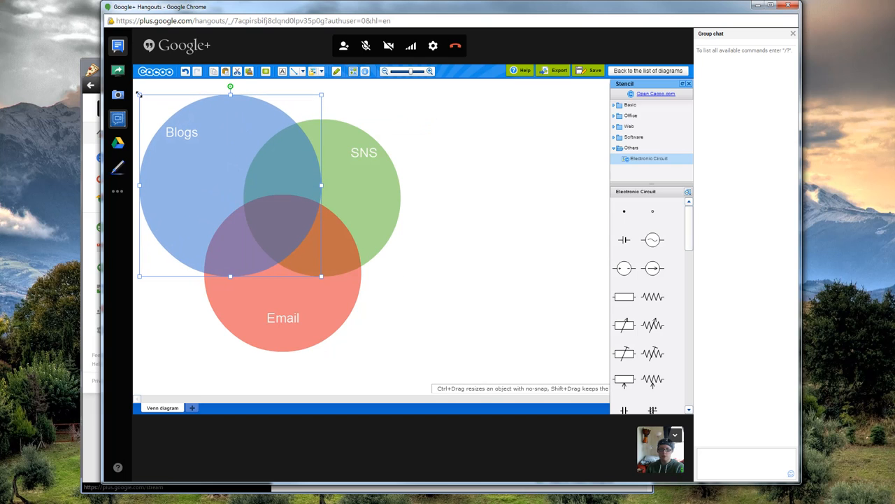
mouse_move(417, 264)
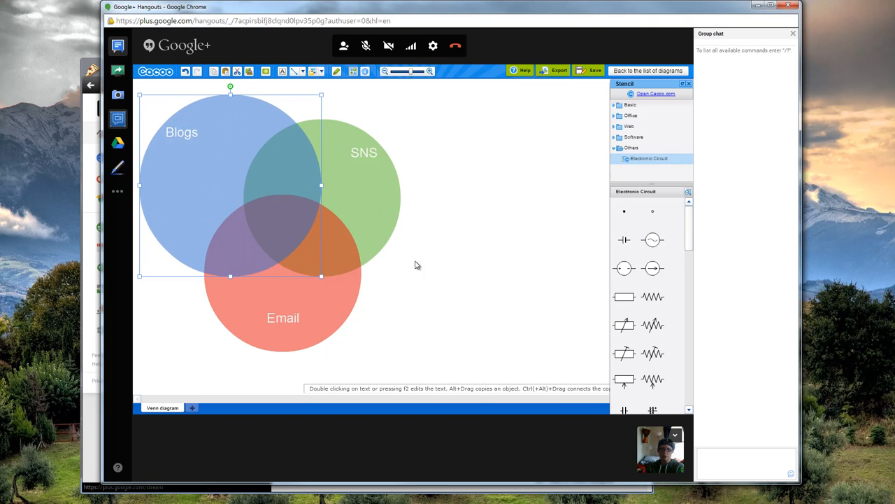
mouse_move(647, 198)
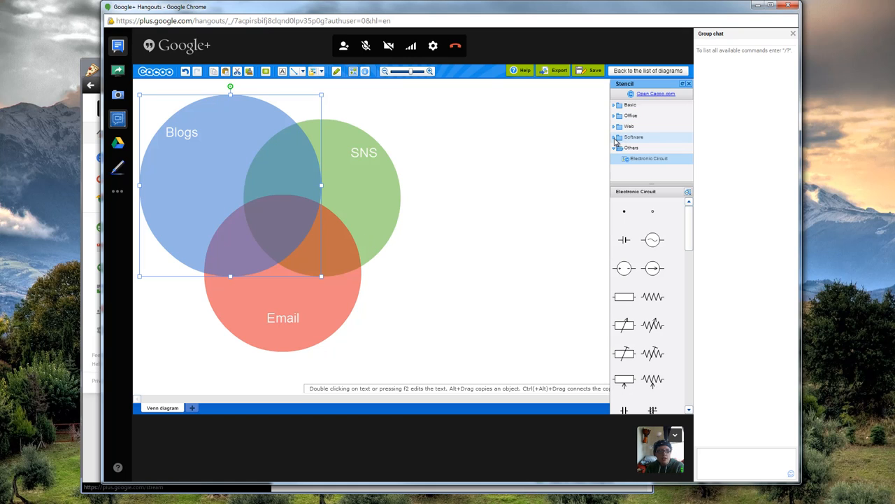
Expand the Software and Office stencil groups to show the Office Layout shapes.
click(633, 136)
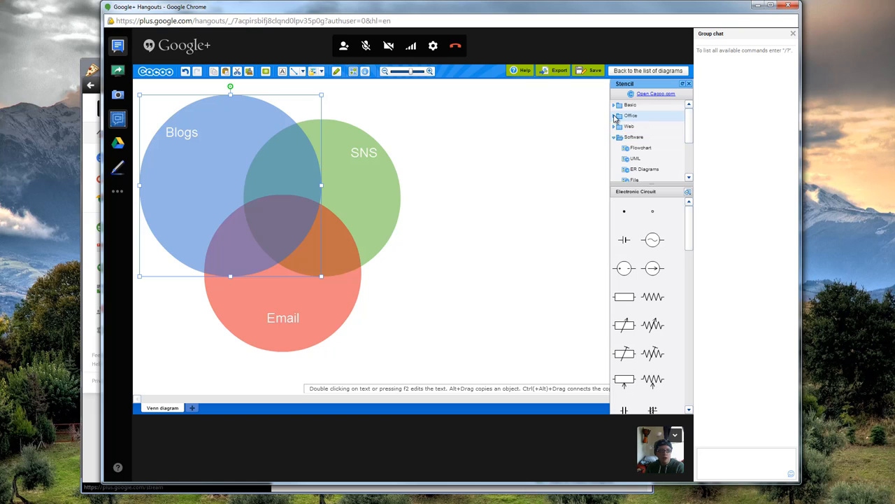
click(631, 115)
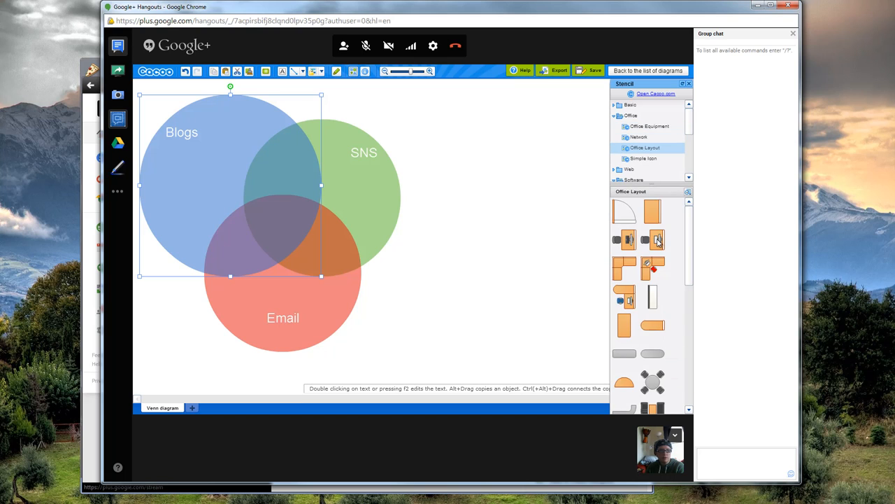
Place the Office Layout desk-with-chair stencil right of the Venn circles and select it.
drag(652, 240, 459, 249)
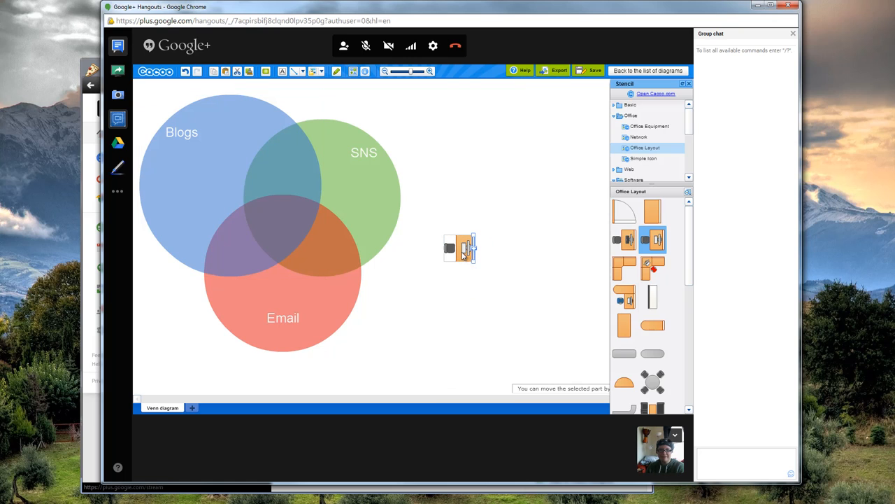
click(465, 249)
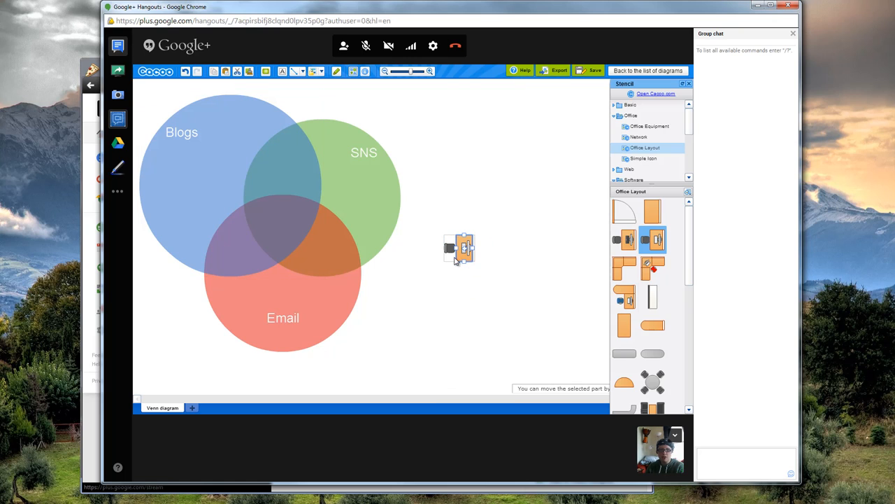
click(460, 248)
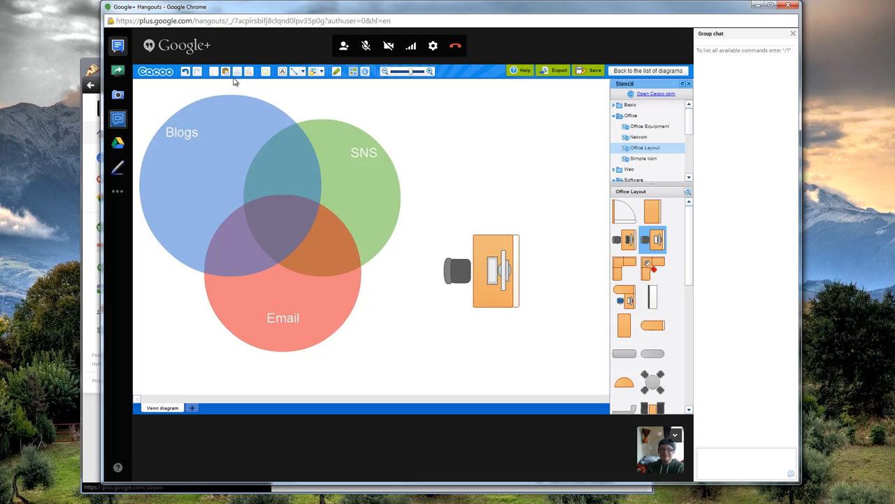
mouse_move(502, 249)
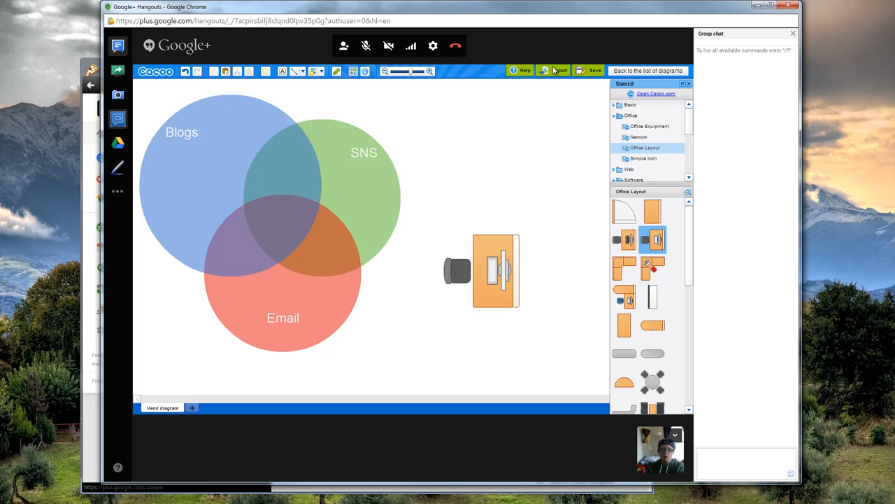
Save the Cacoo diagram containing the Venn circles and enlarged desk.
click(558, 70)
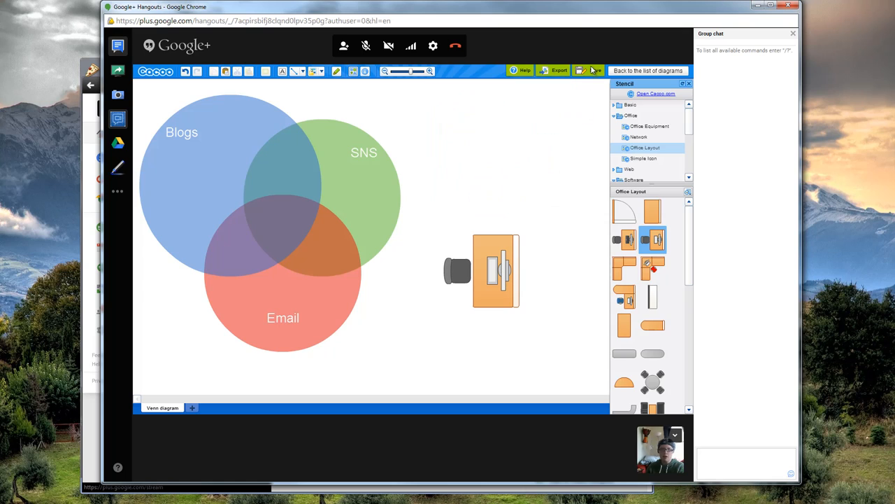
mouse_move(593, 70)
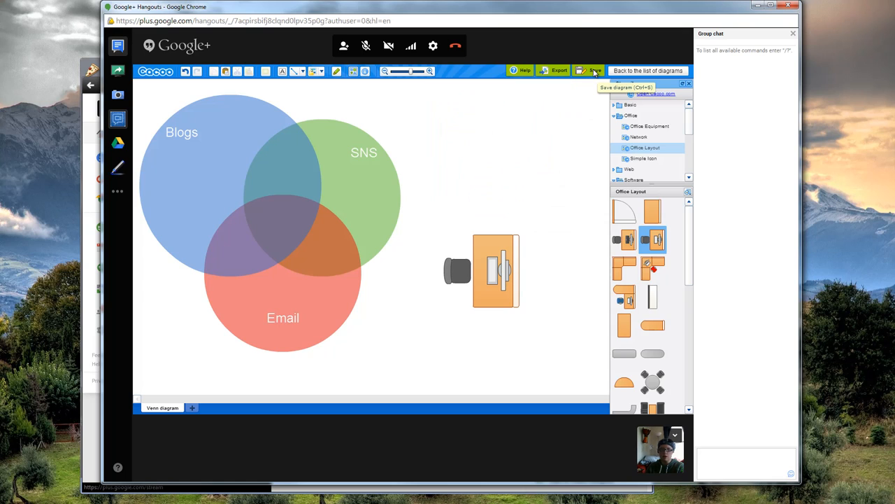
mouse_move(516, 145)
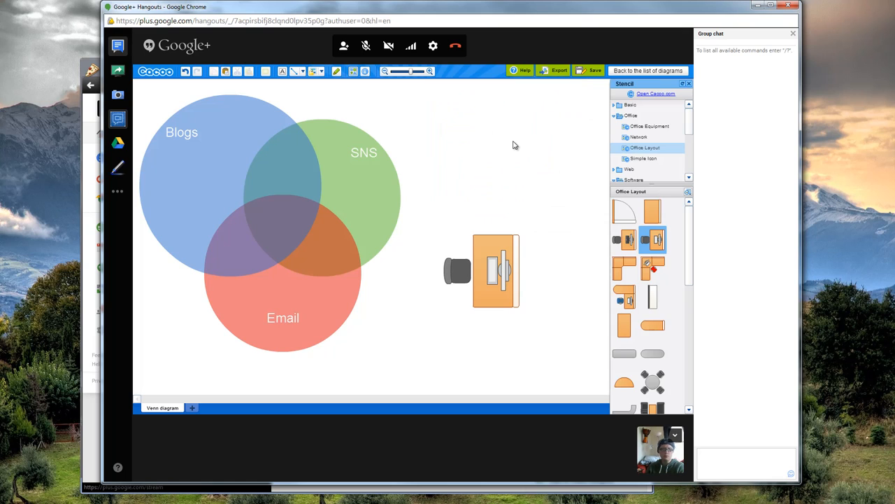
mouse_move(205, 160)
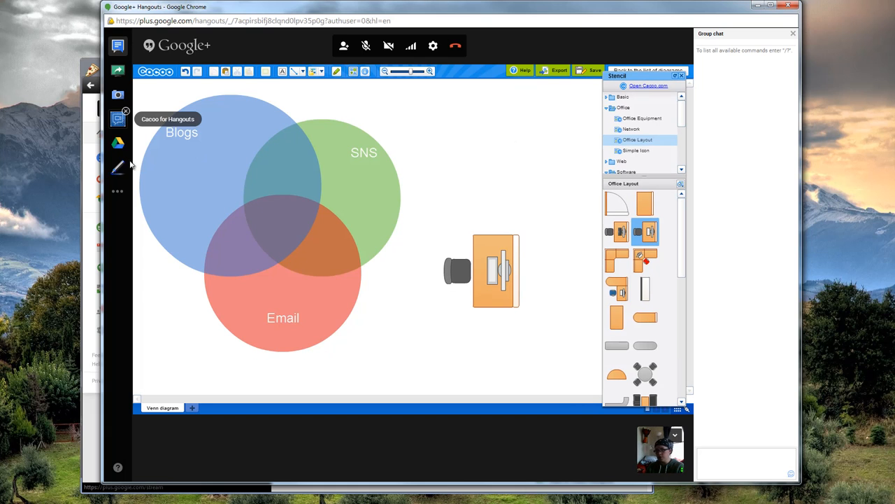
mouse_move(292, 239)
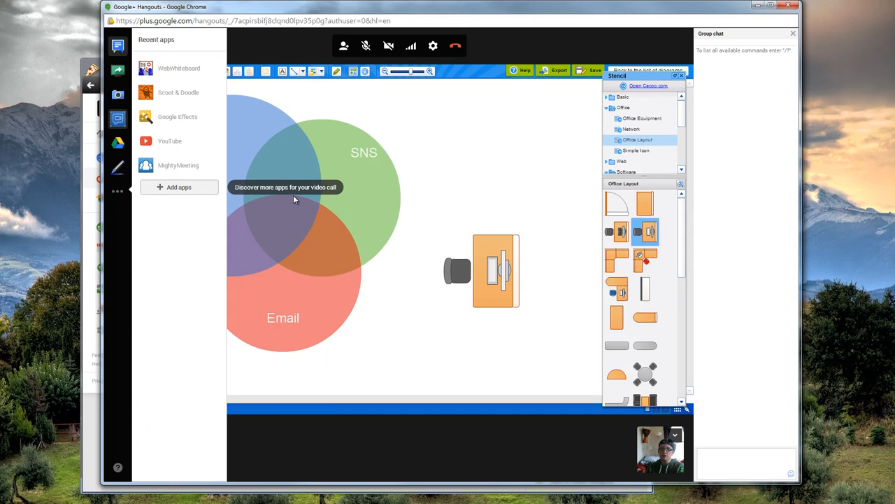
click(179, 186)
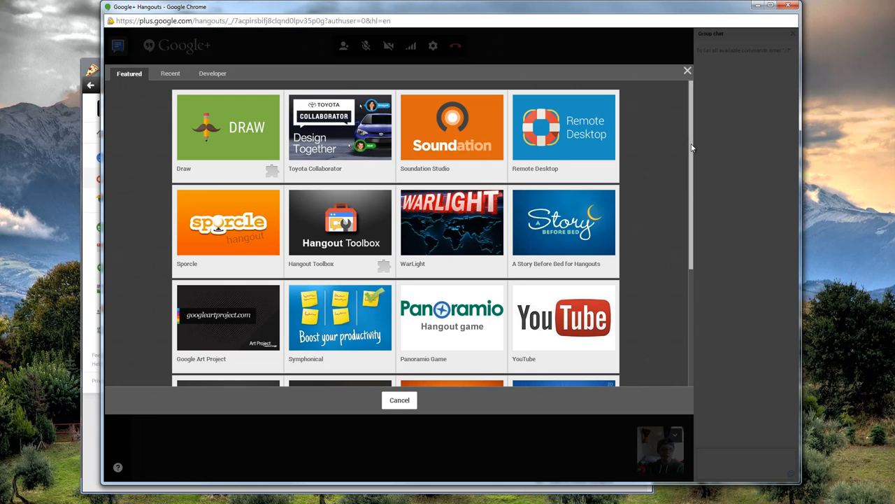
scroll(down, 3)
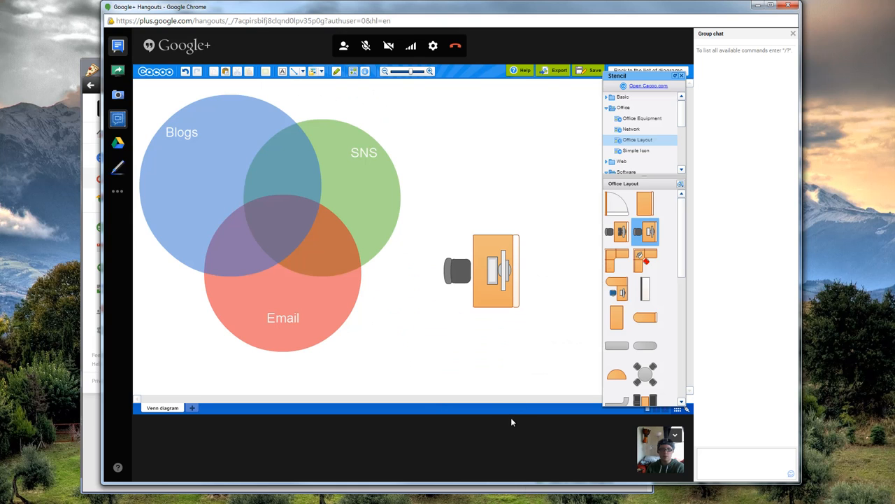
mouse_move(461, 440)
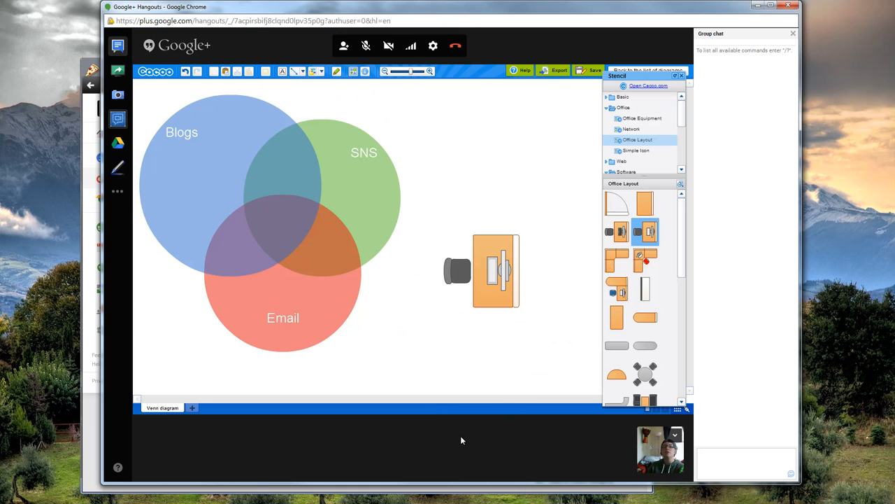